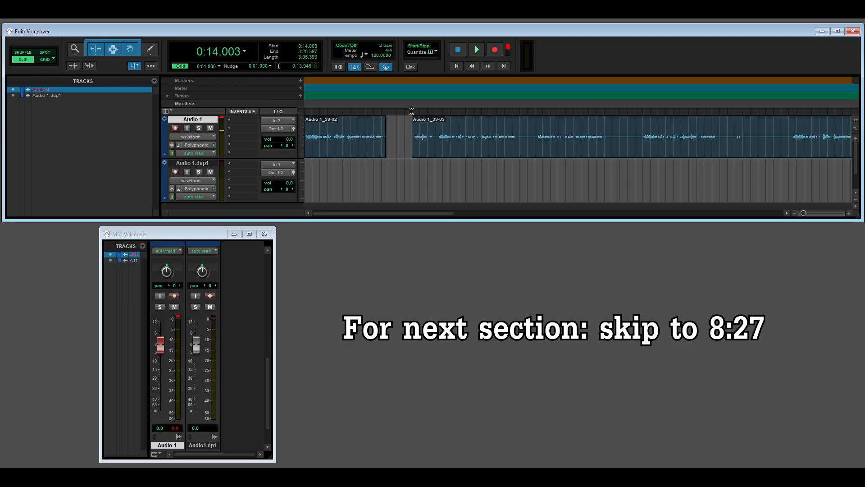
- Mark edit points in the Audio 1 voice-over to split out take 39-08
{"action": "left_click", "coordinate": [477, 50]}
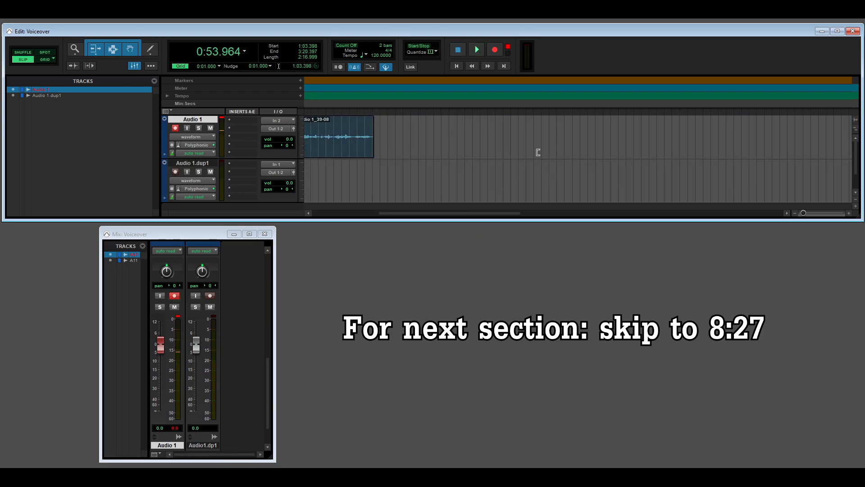
{"action": "left_click", "coordinate": [476, 49]}
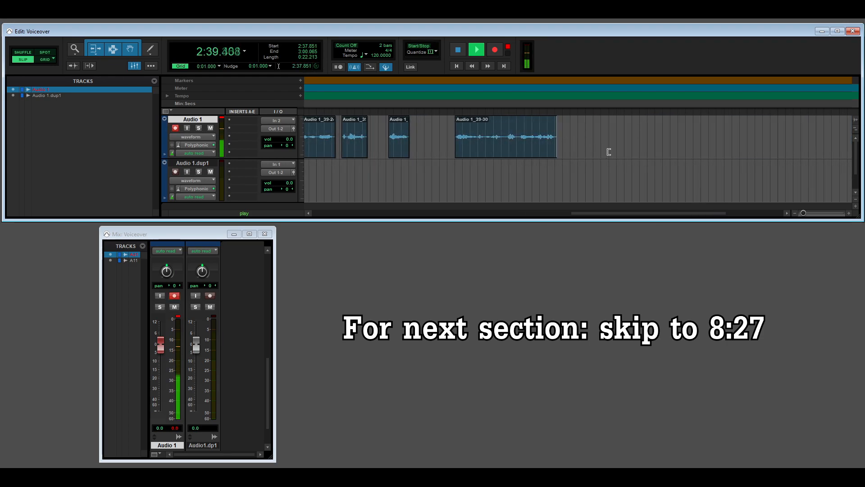
- Stop playback and pick a take to move toward the session start
{"action": "left_click", "coordinate": [476, 50]}
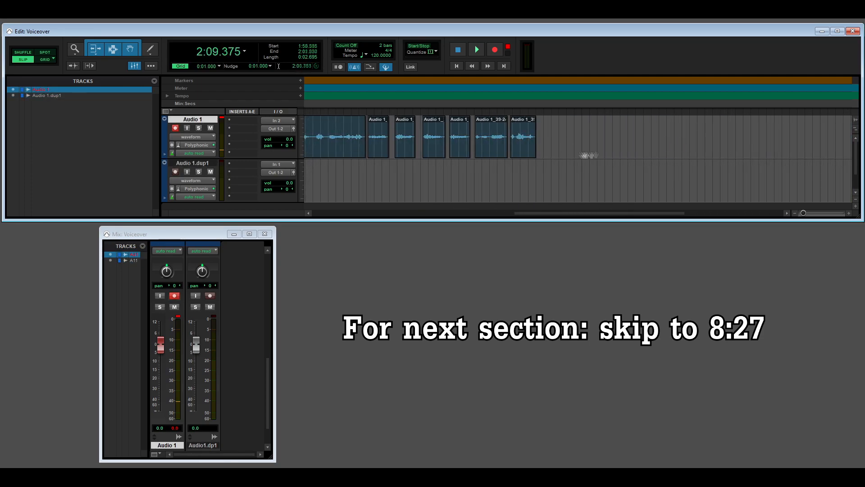
{"action": "left_click", "coordinate": [477, 50]}
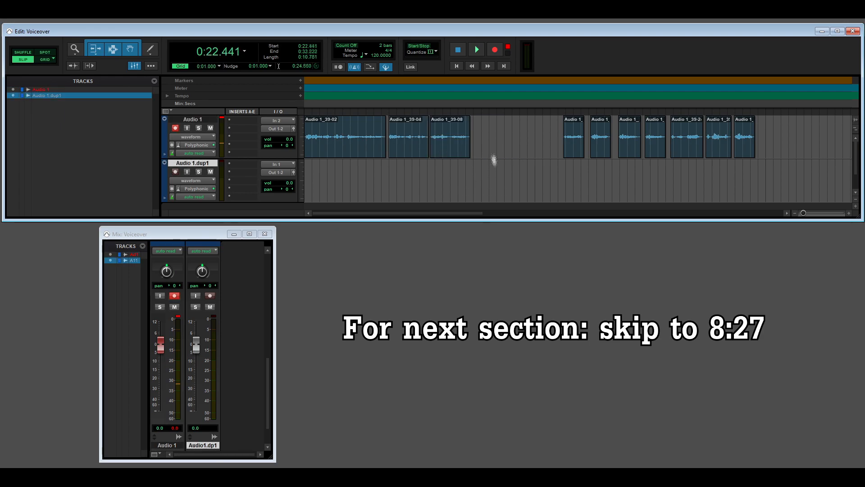
- Place take 39-12 and following short takes after 39-08, then play and stop
{"action": "left_click", "coordinate": [477, 49]}
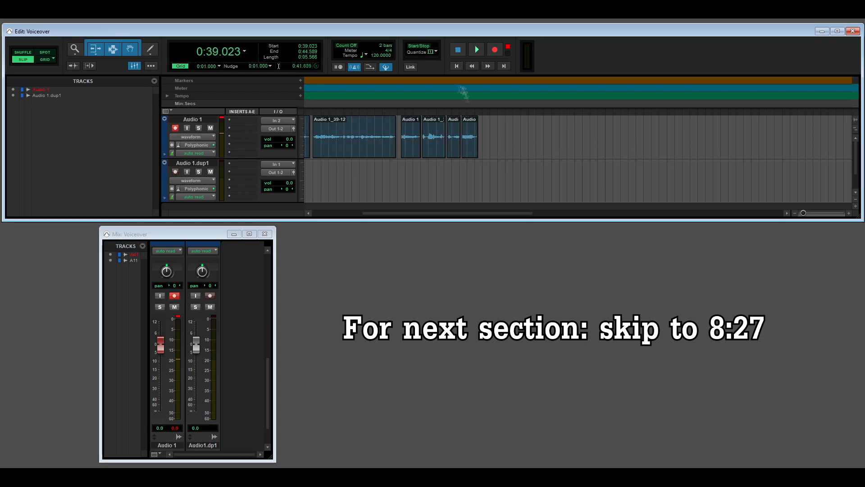
{"action": "left_click", "coordinate": [476, 49]}
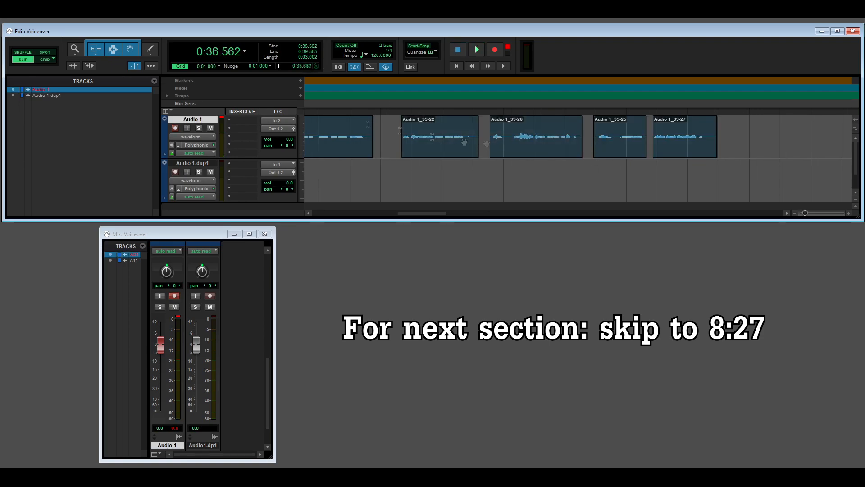
{"action": "left_click", "coordinate": [476, 49]}
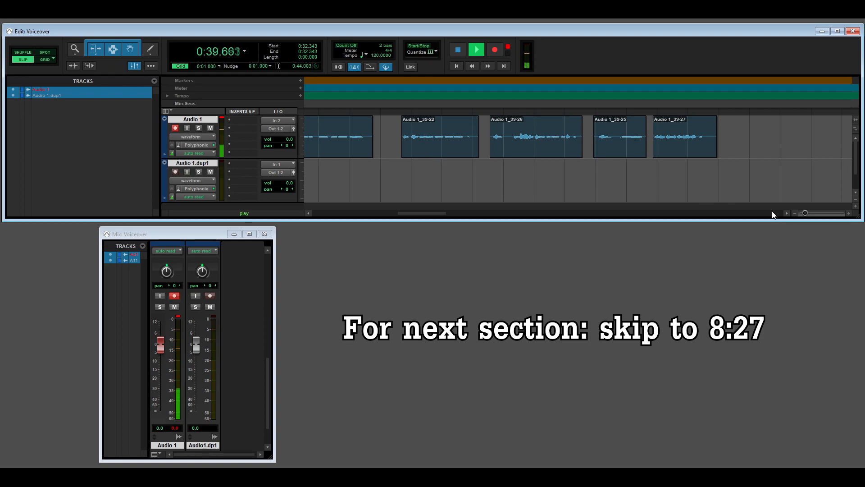
{"action": "left_click", "coordinate": [457, 66]}
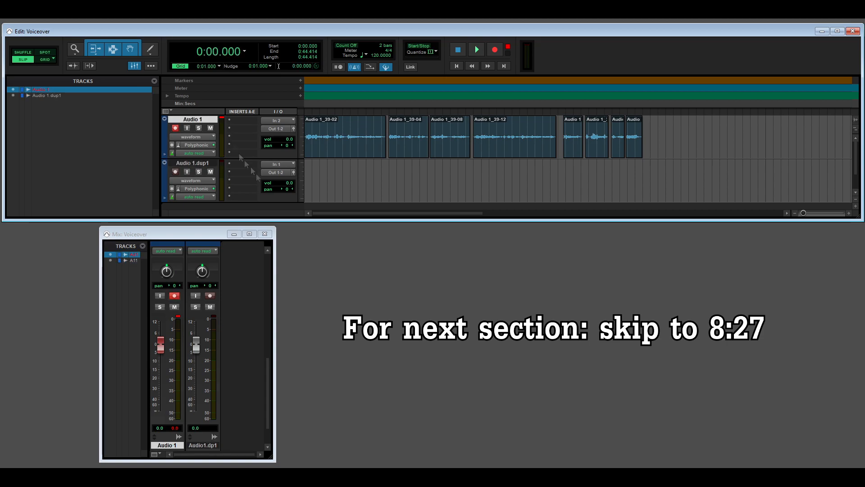
- Bounce the finished edit to disk as a 44-second audition file
{"action": "left_click", "coordinate": [476, 49]}
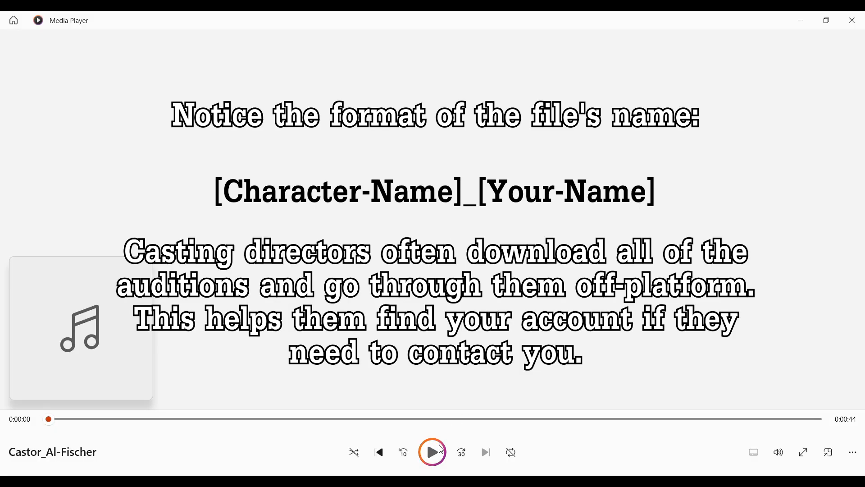
- Play the exported audition file in Media Player
{"action": "left_click", "coordinate": [432, 452]}
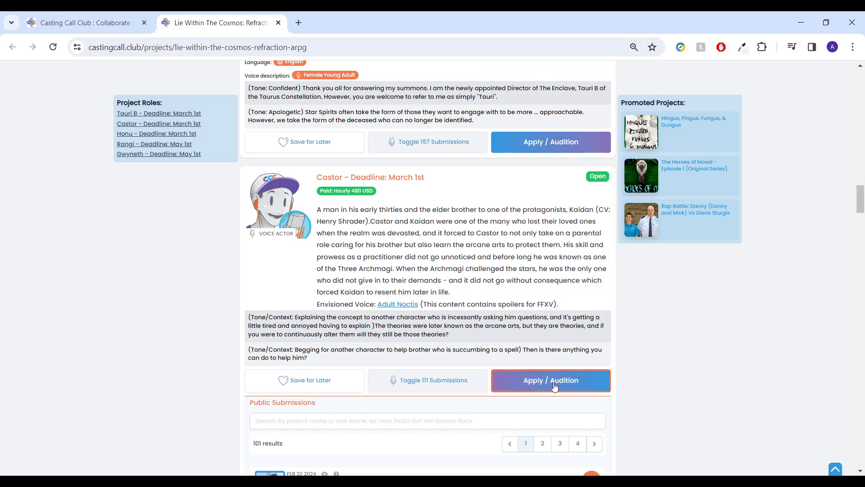
- Apply to audition for Castor and pick the exported WAV file to upload
{"action": "left_click", "coordinate": [551, 380]}
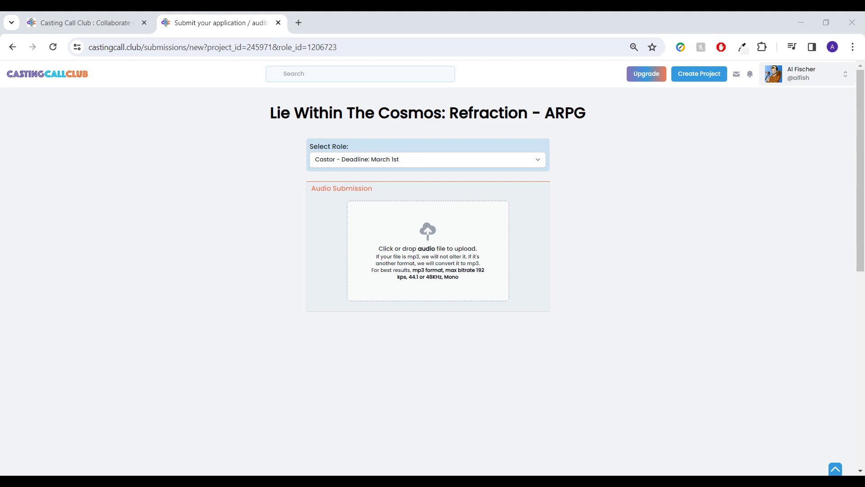
{"action": "left_click", "coordinate": [428, 251]}
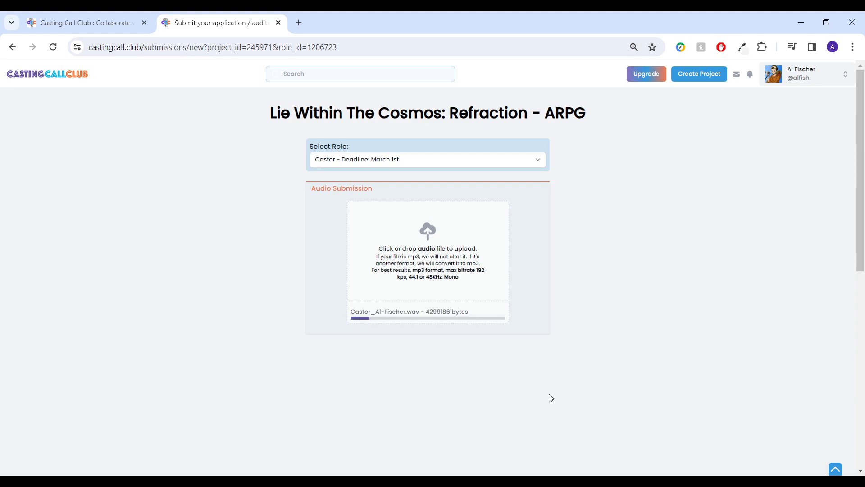